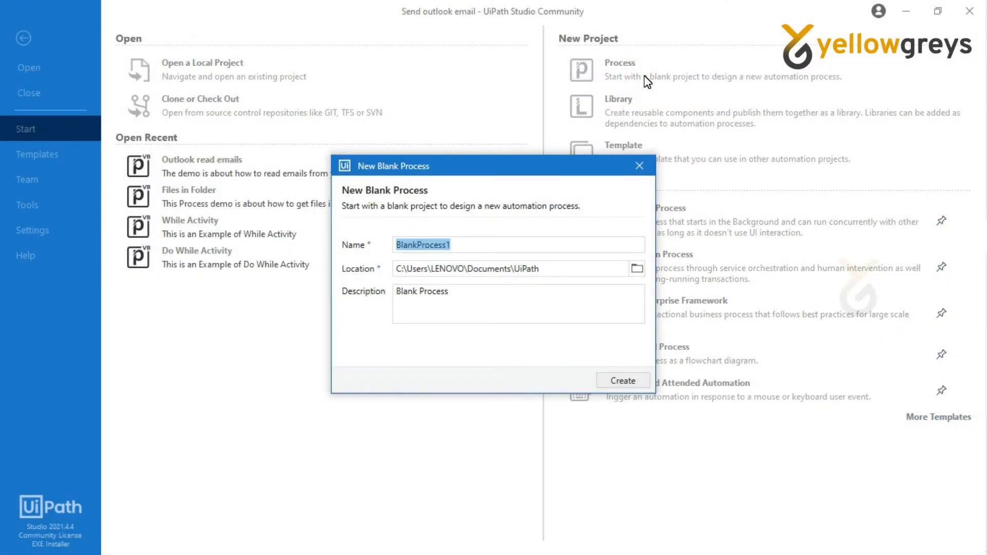
# Create a blank process named Outlook Send Email with a description about sending an email message.
pyautogui.write('Outlook Send Email')
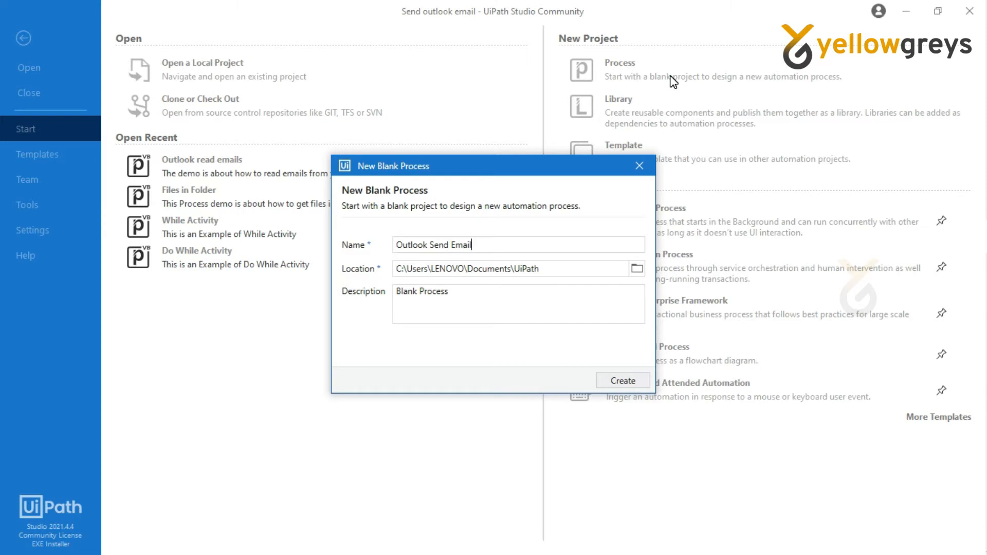
pyautogui.click(517, 303)
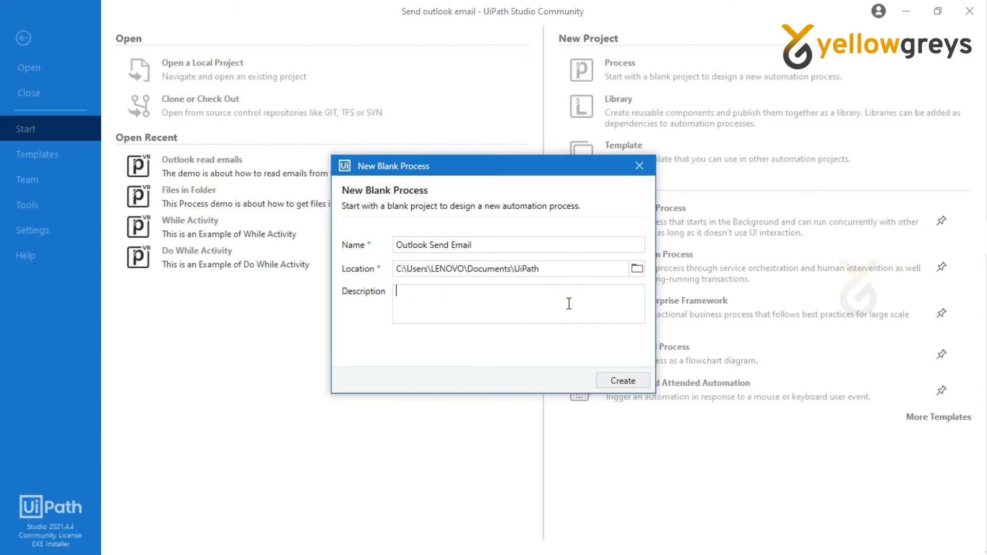
pyautogui.write('This Video is about sends a')
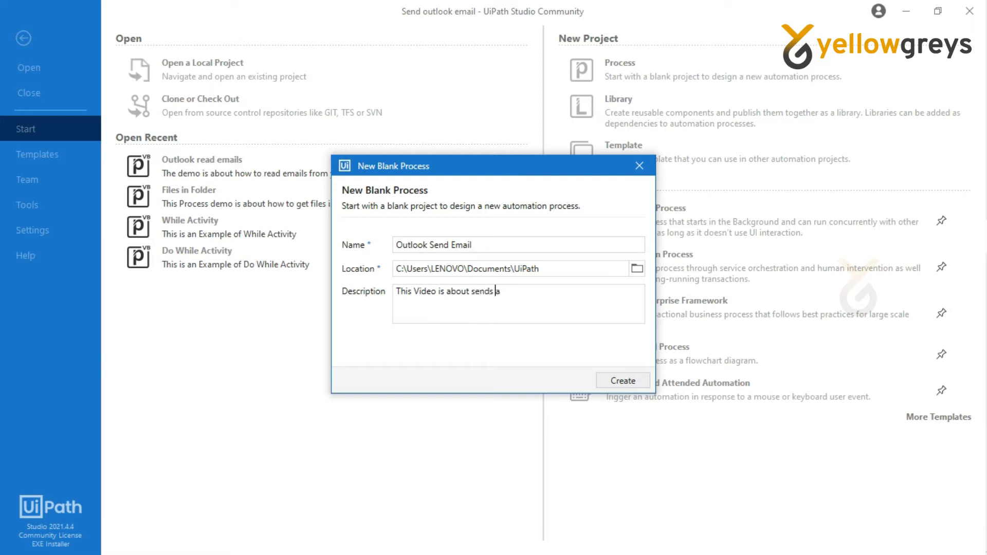
pyautogui.write('n email messas')
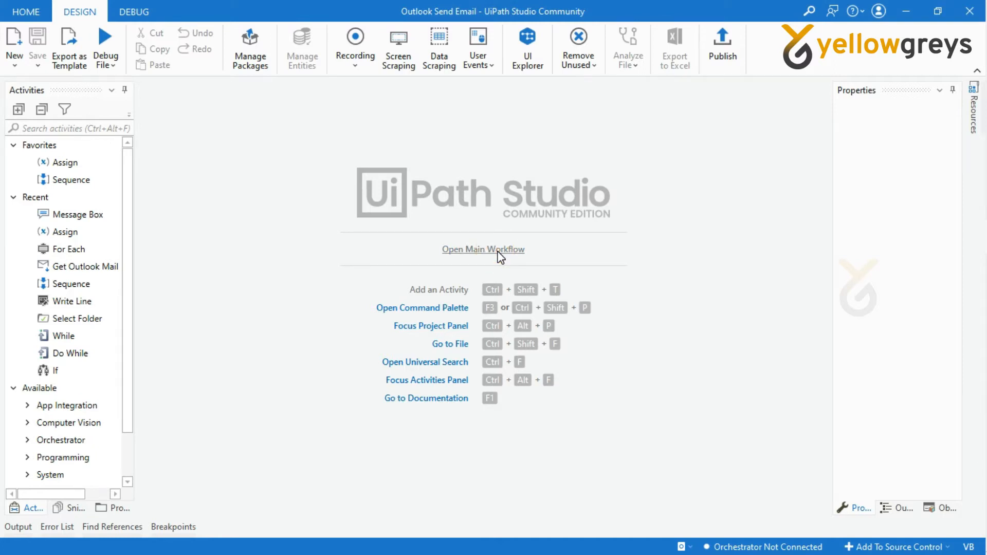
# In the Main workflow, add a Sequence activity renamed Send Email.
pyautogui.click(484, 248)
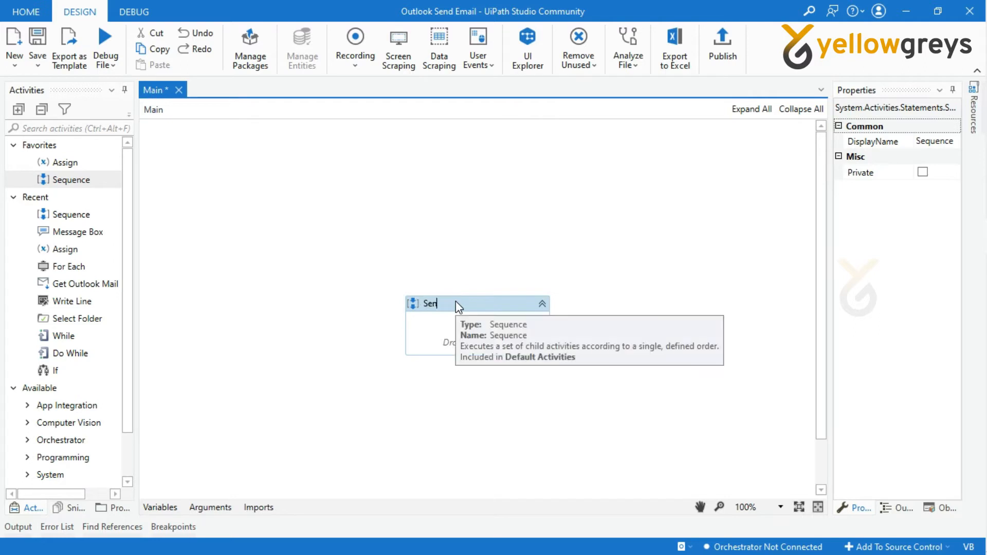
pyautogui.write('Send Email')
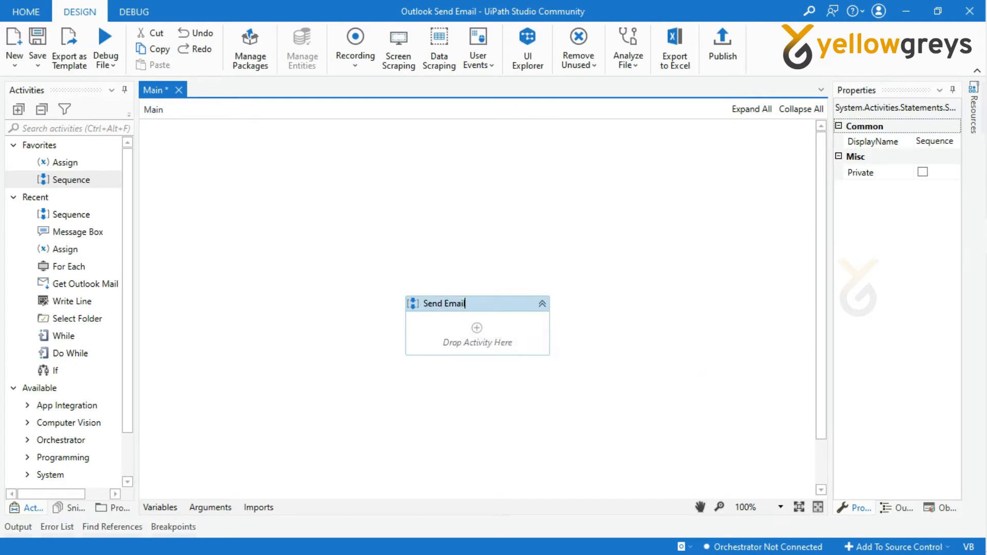
pyautogui.click(517, 394)
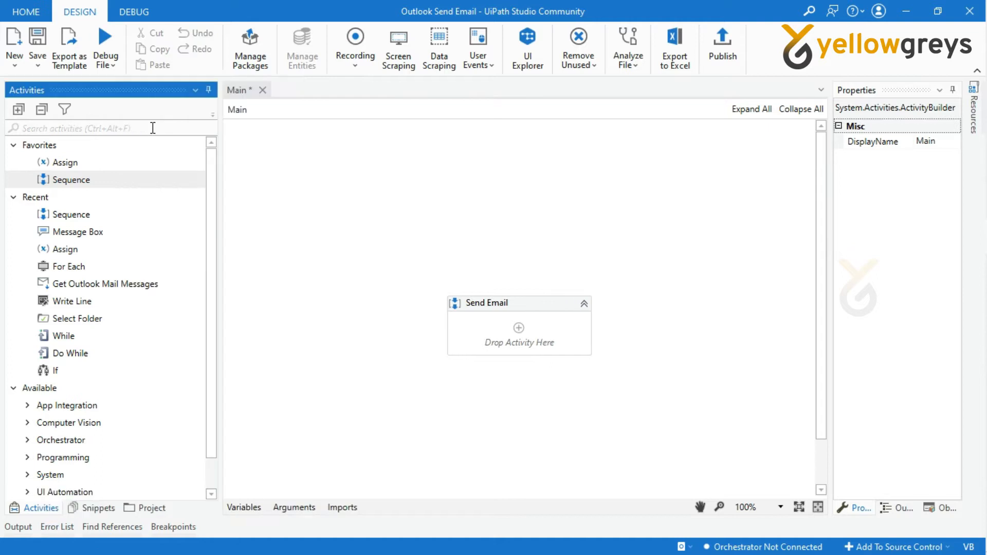
# Search 'outlook' and place a Send Outlook Mail Message activity inside the Send Email sequence.
pyautogui.write('outlook')
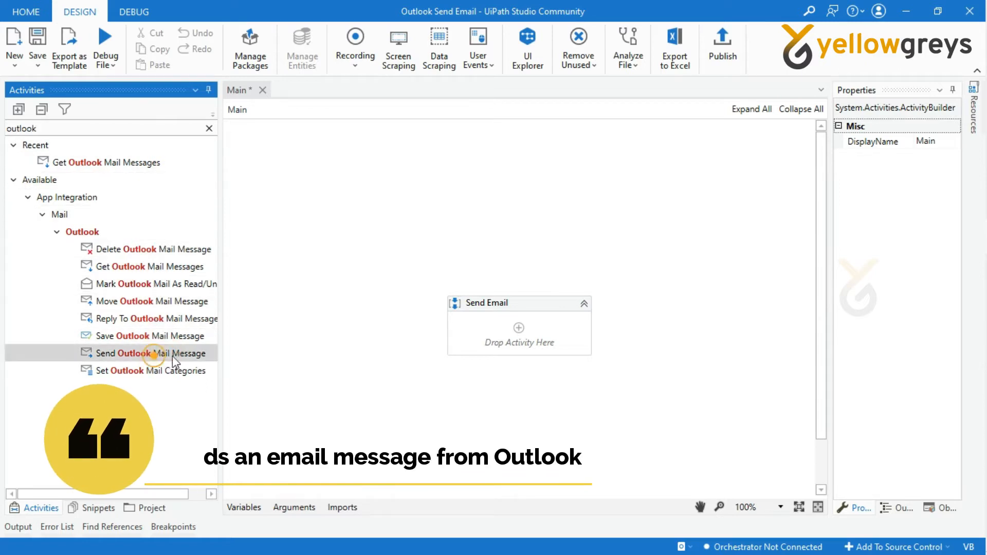
pyautogui.moveTo(154, 353); pyautogui.dragTo(518, 330)
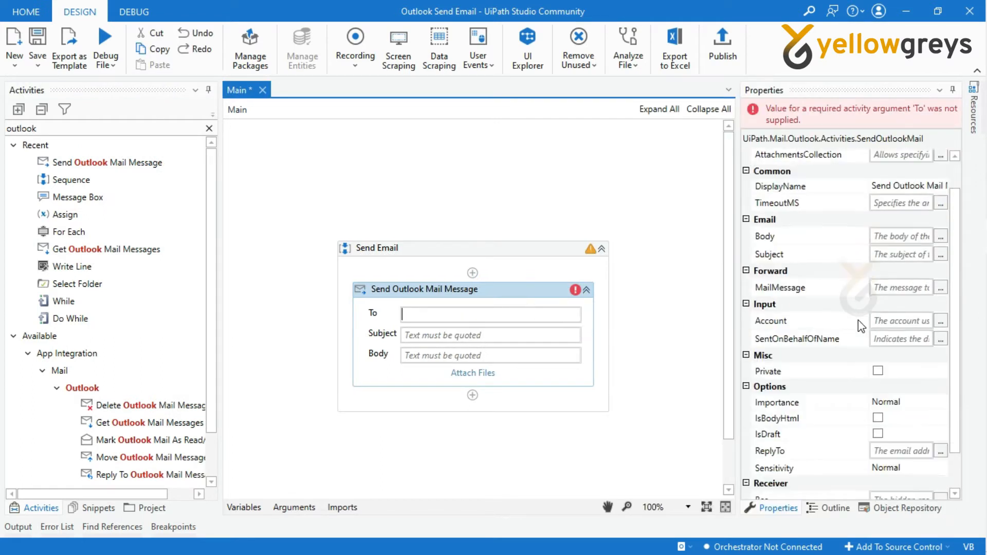
pyautogui.scroll(-3)
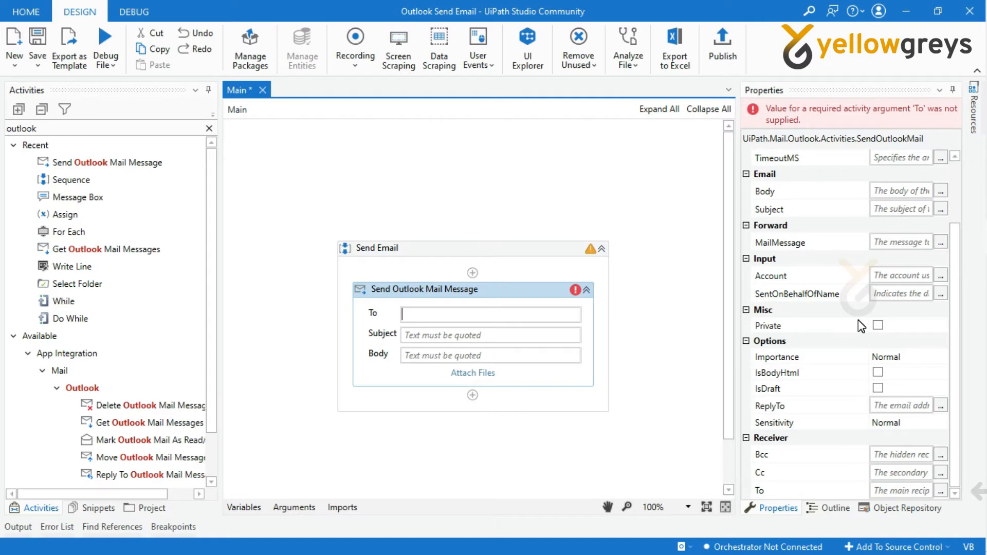
pyautogui.moveTo(945, 497)
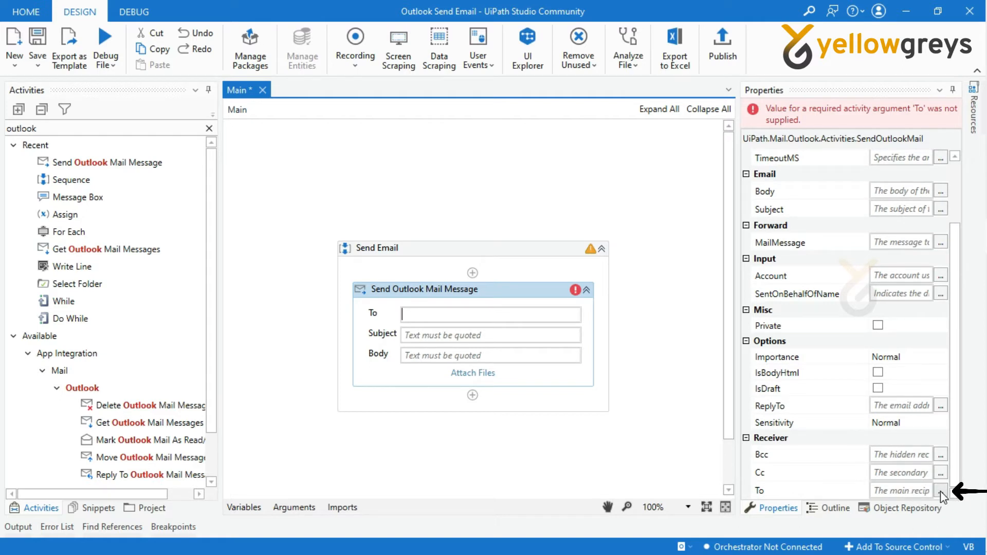
pyautogui.click(944, 504)
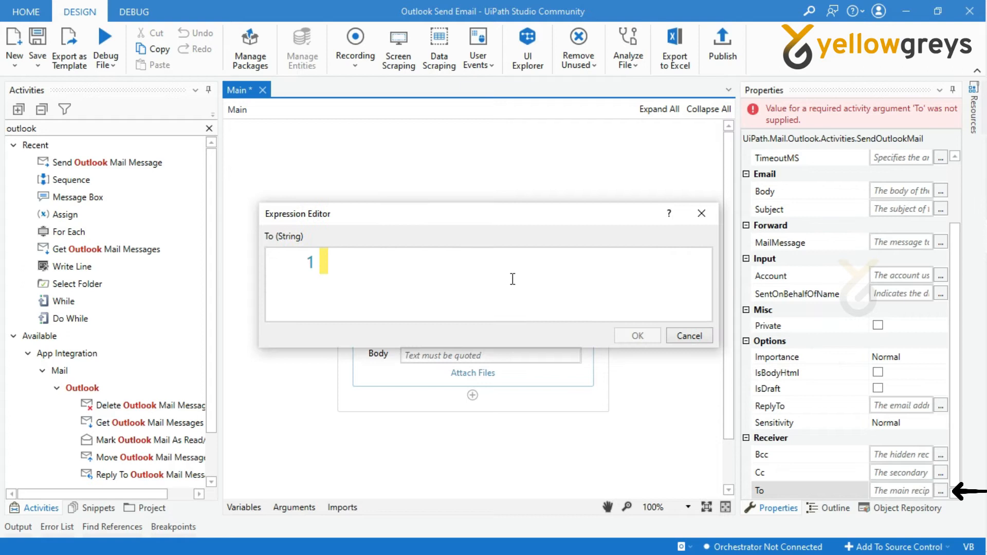
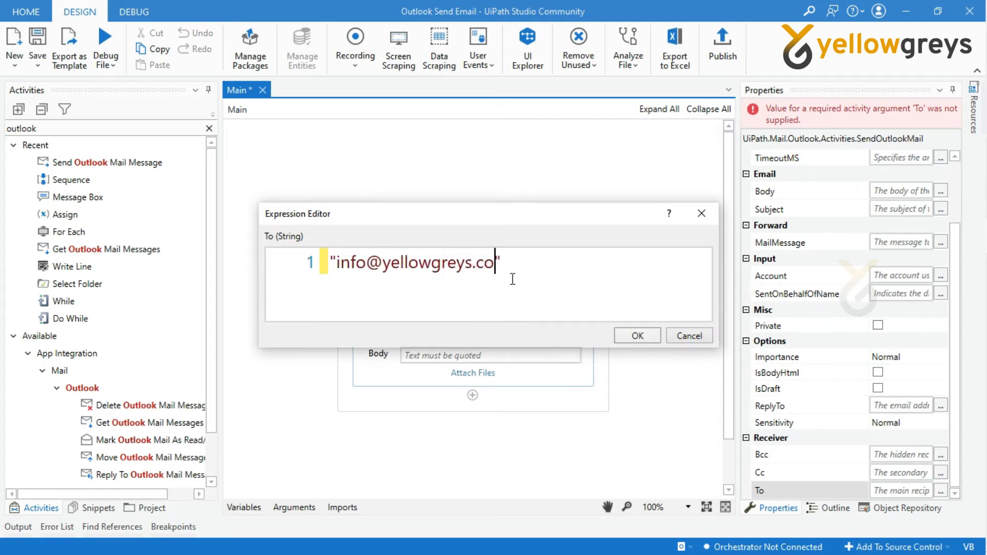
pyautogui.click(638, 335)
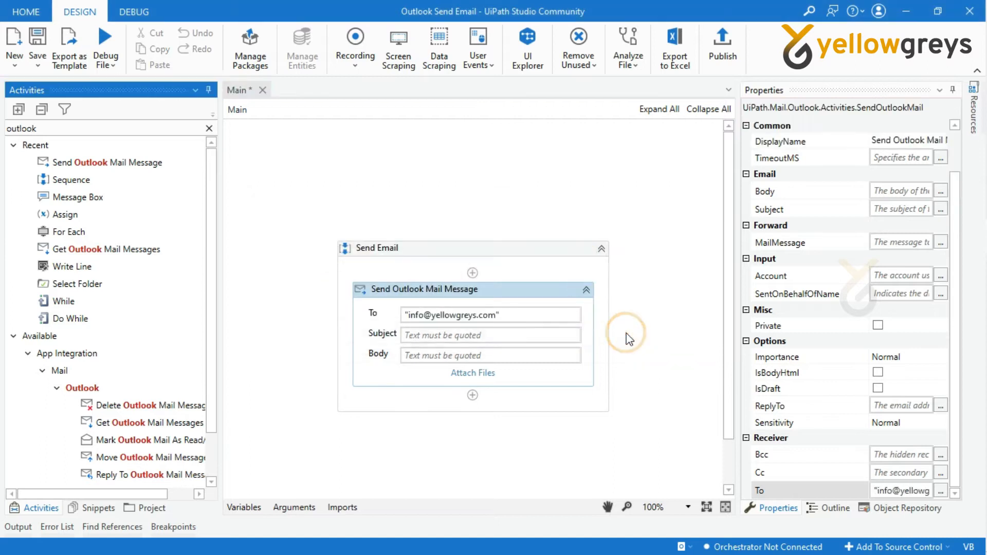
pyautogui.click(508, 335)
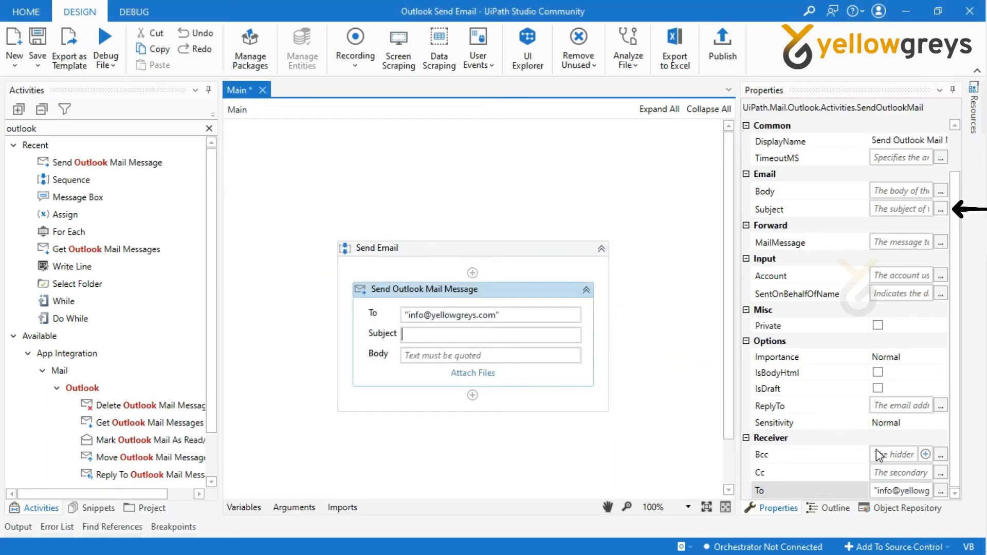
# Set the Subject to "UiPath - Send Email Test" via the Expression Editor.
pyautogui.click(941, 208)
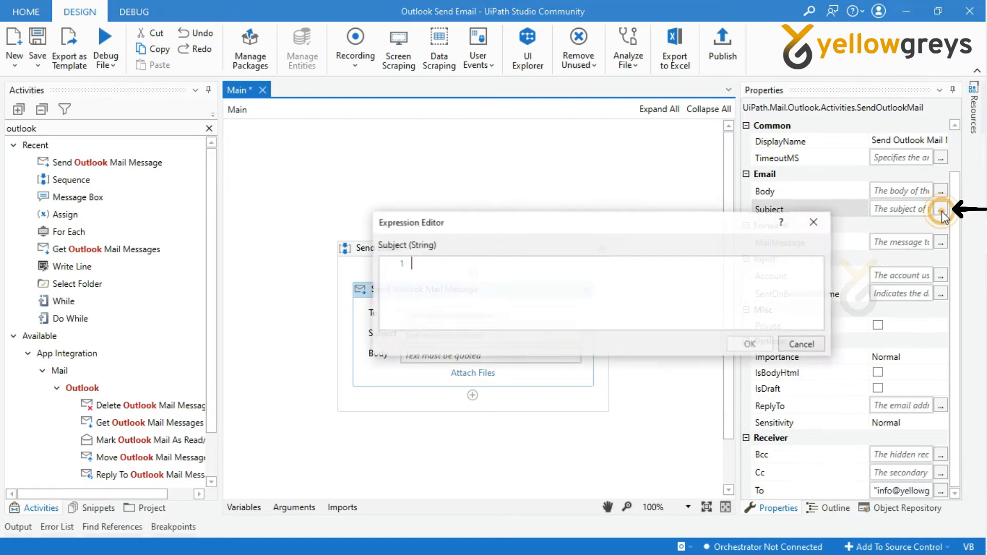
pyautogui.write('"UiPath - Send Email Test')
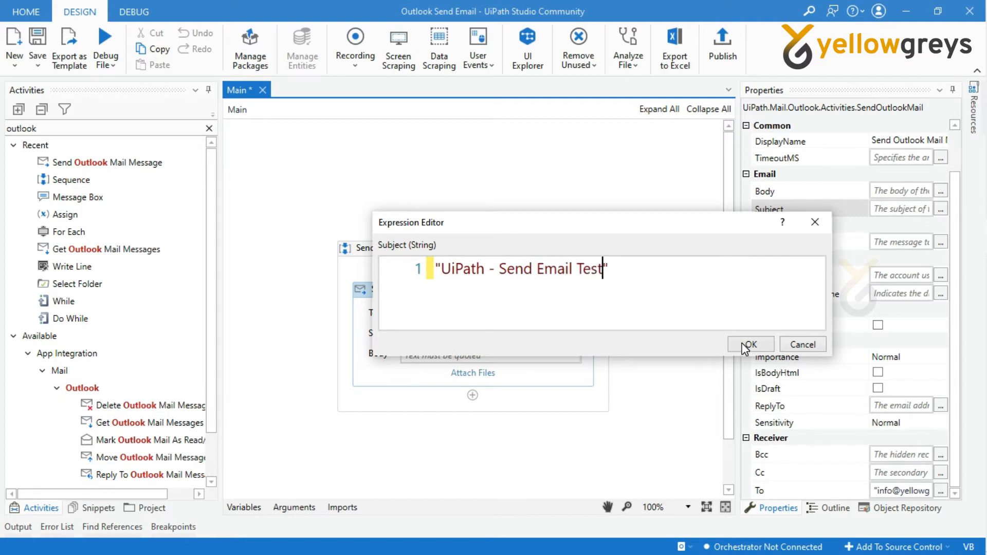
pyautogui.click(751, 345)
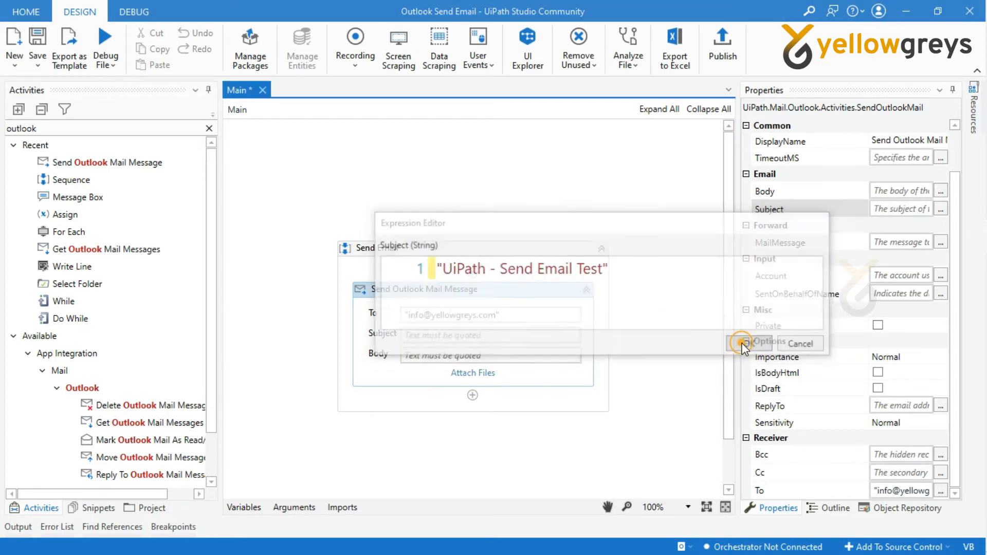
pyautogui.click(744, 347)
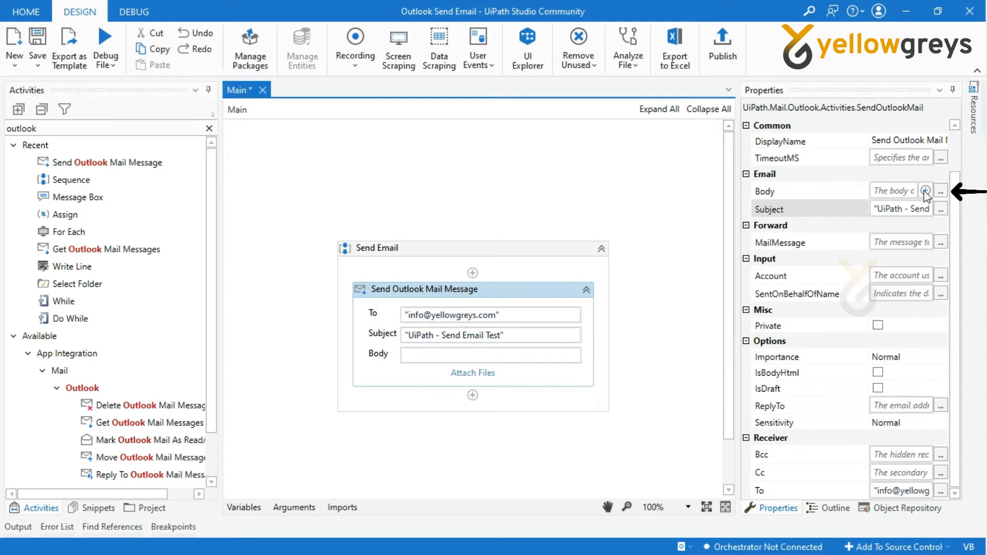
# Begin the Body expression with "Dear Customer," & vbNewLine & vbNewLine &.
pyautogui.click(940, 191)
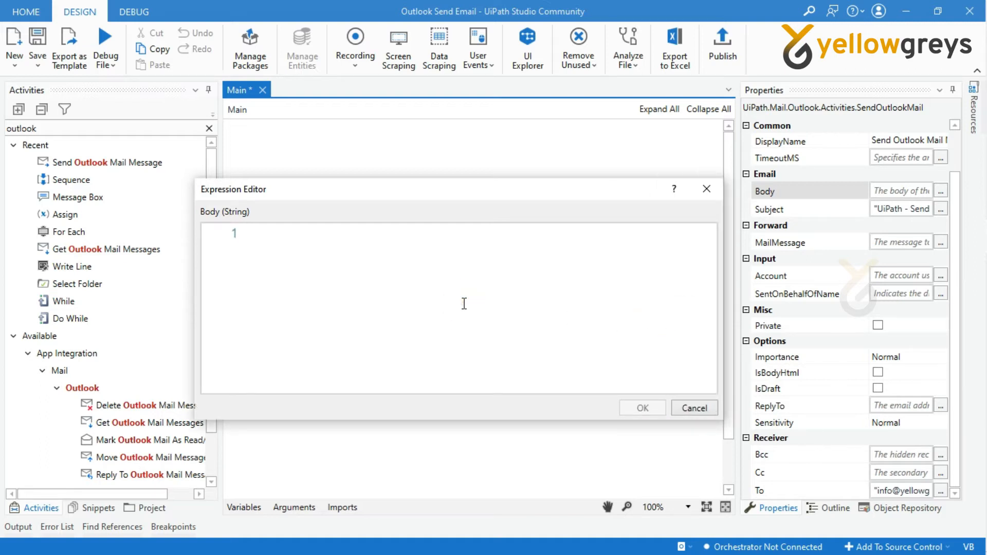
pyautogui.write('""')
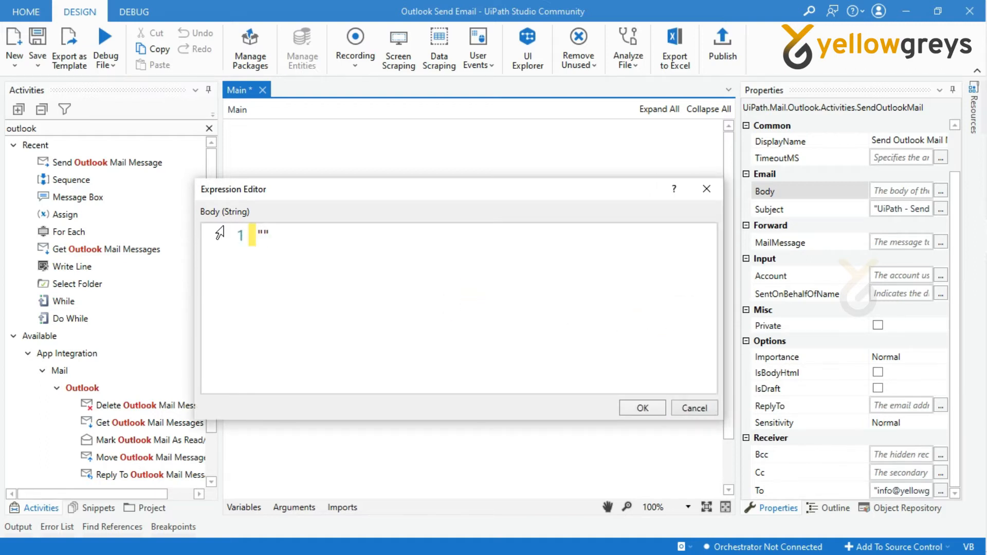
pyautogui.write('Dear C')
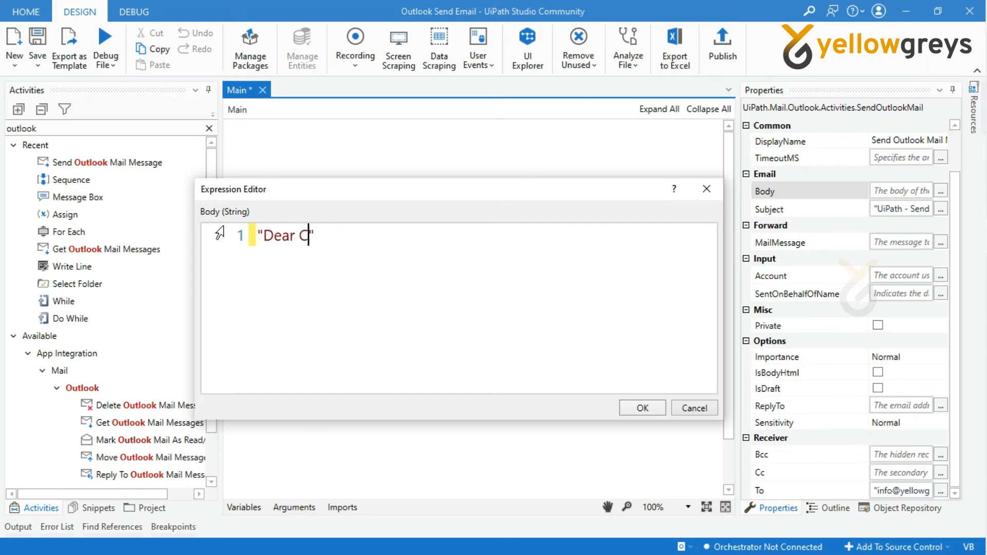
pyautogui.write('ustomer')
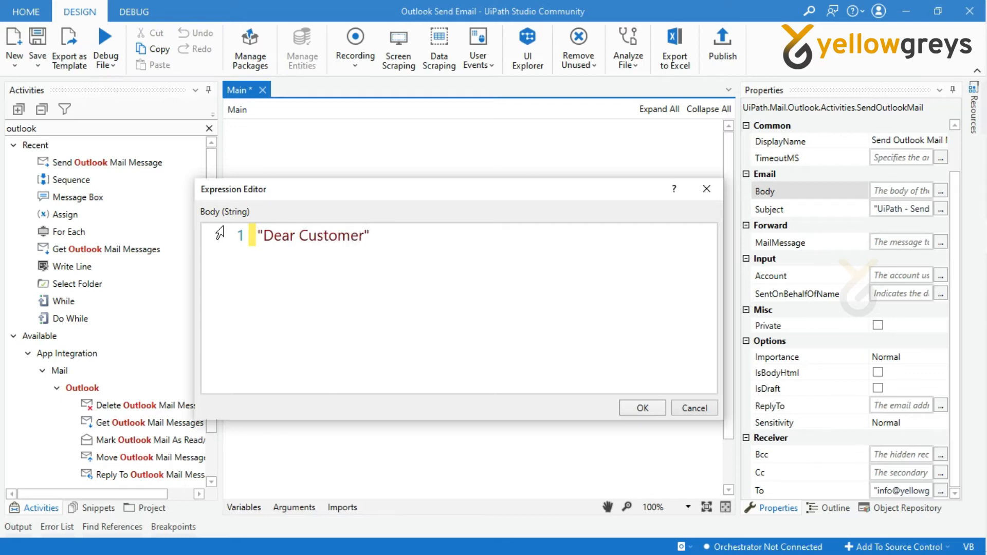
pyautogui.write(',')
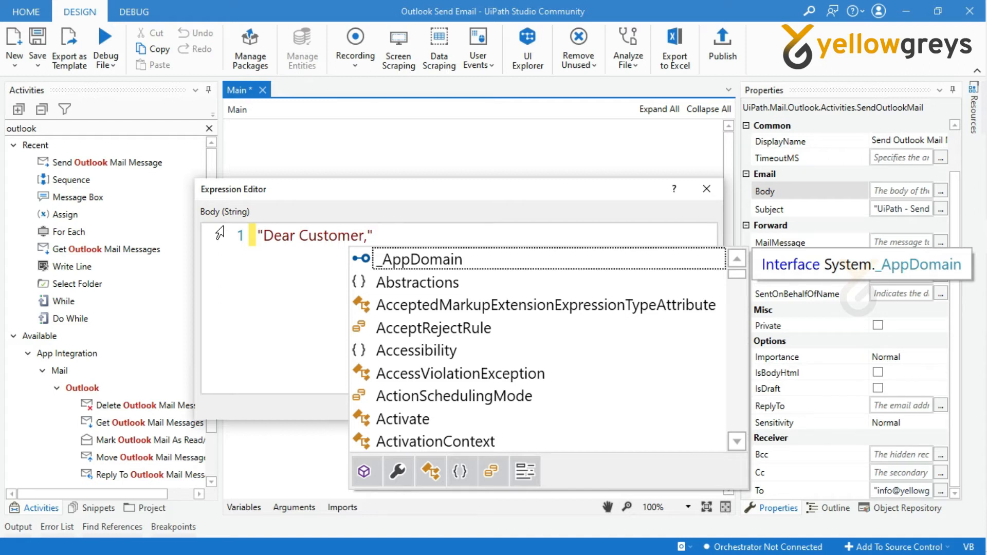
pyautogui.write('&')
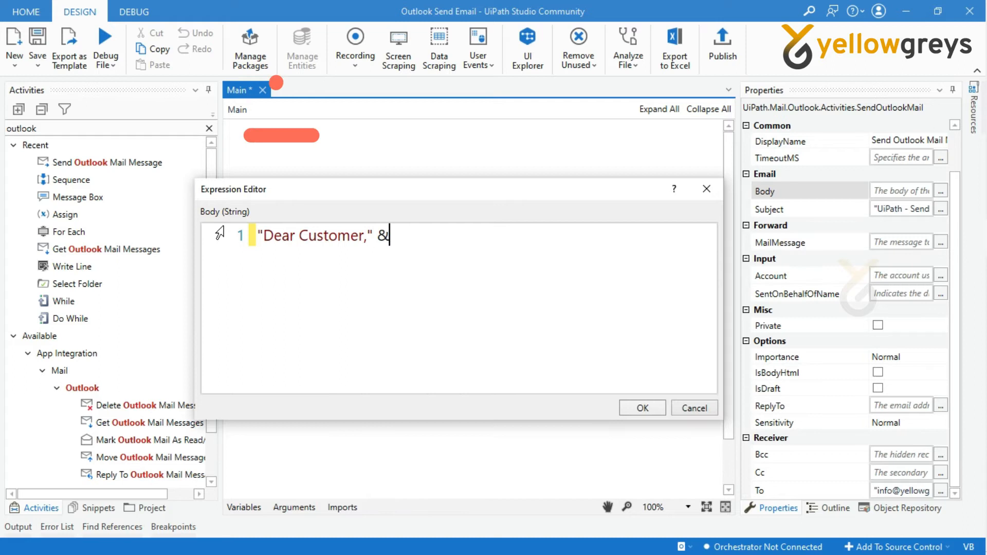
pyautogui.write('vbn')
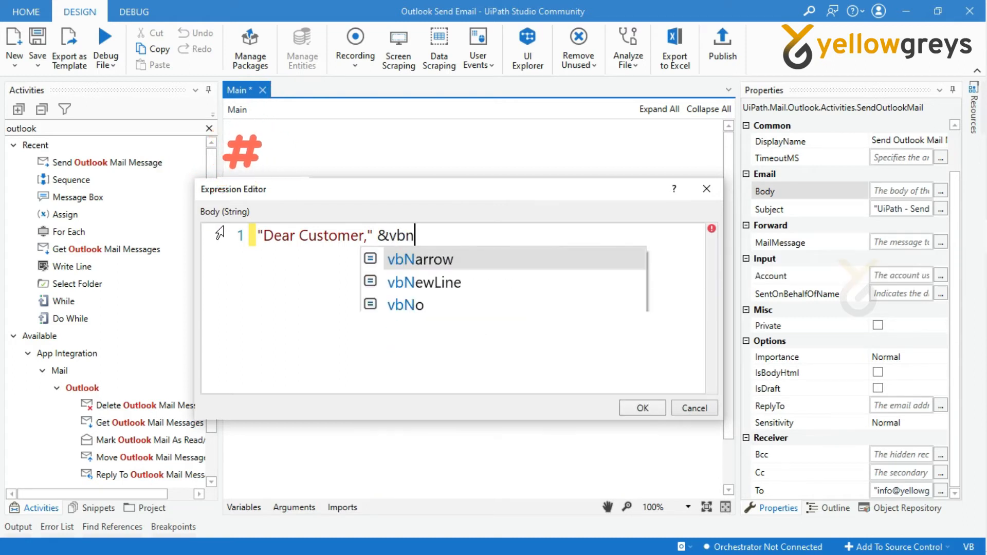
pyautogui.write('vbNewLine&')
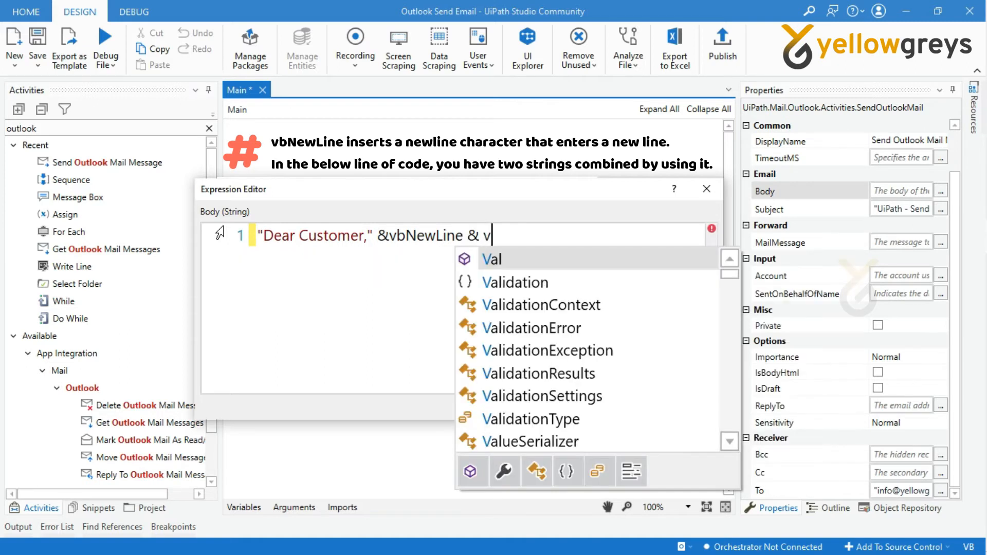
pyautogui.write('bnew')
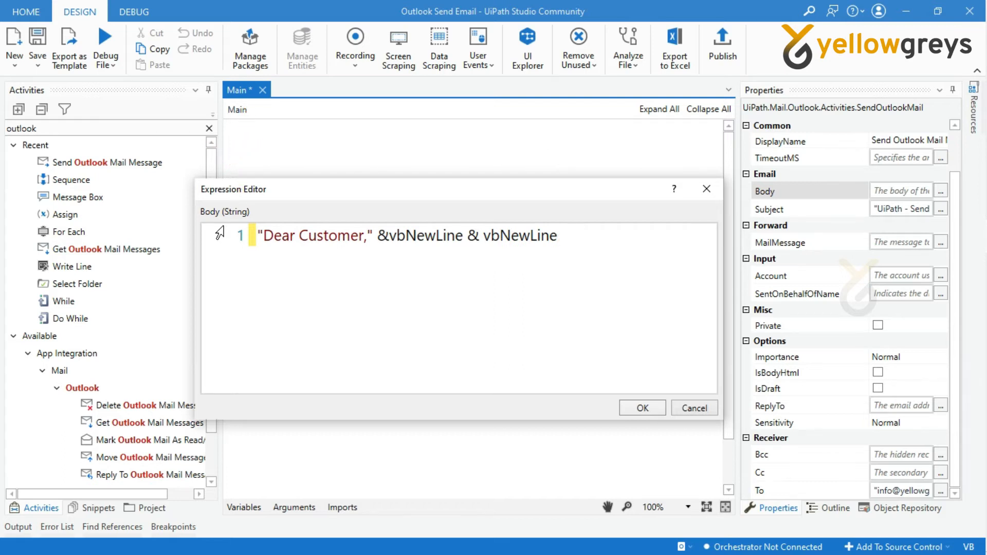
pyautogui.write('& "')
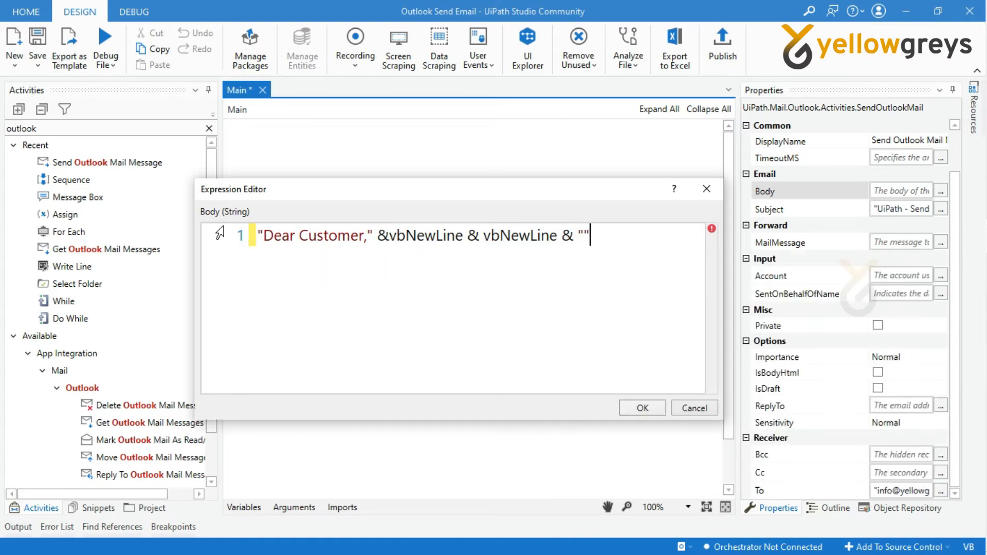
# Add the sentence "This is an example of how to send an email message from outlook".
pyautogui.write('T')
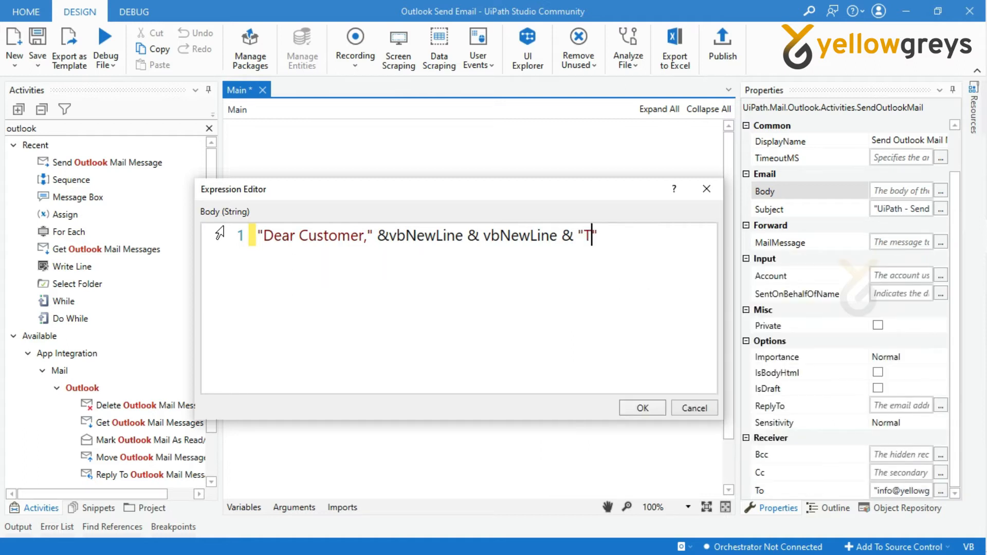
pyautogui.write('his is an exa')
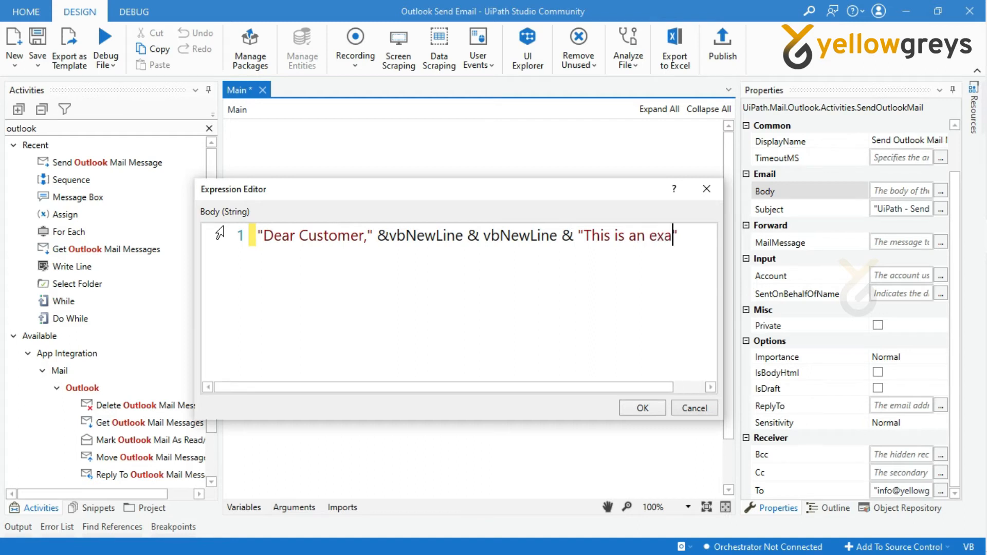
pyautogui.write('mple of how t')
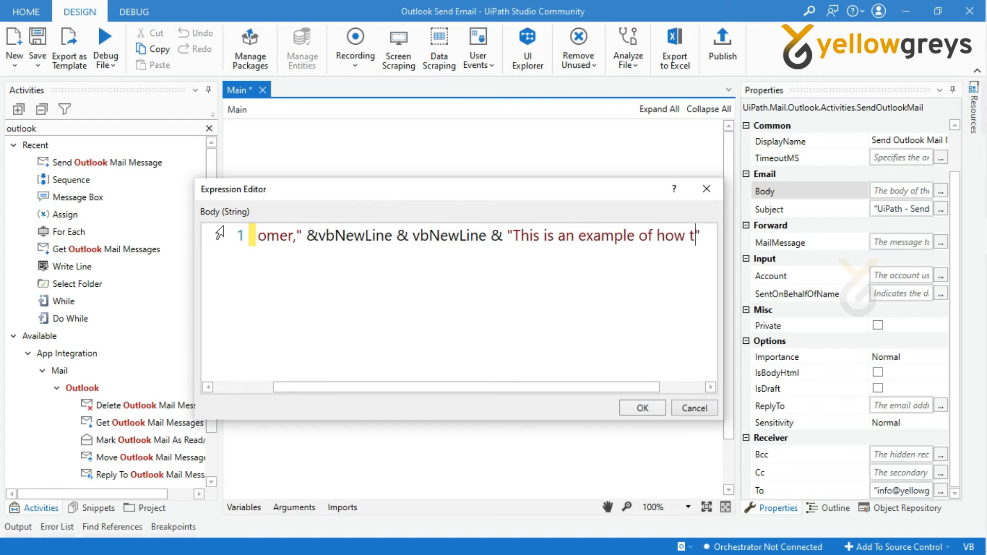
pyautogui.write('o send')
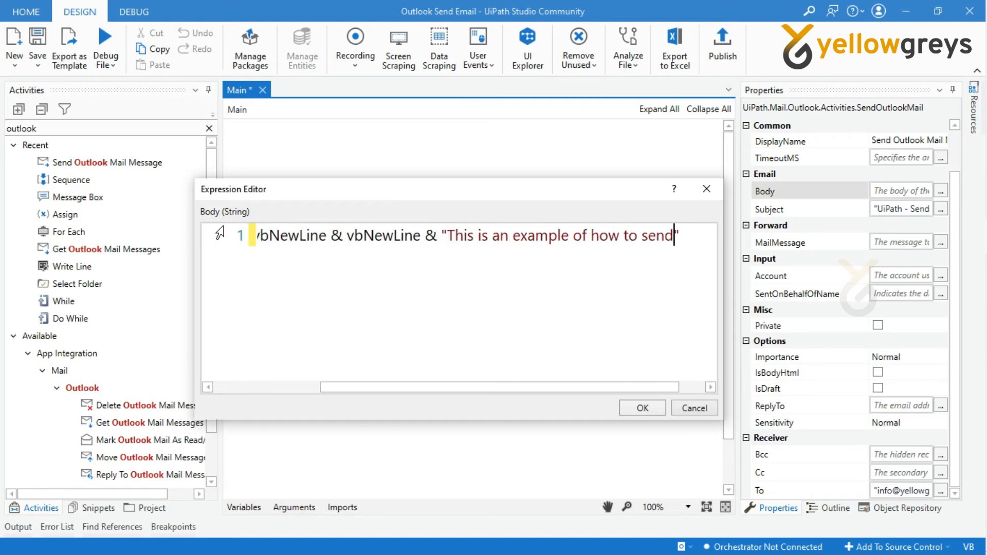
pyautogui.write('an email')
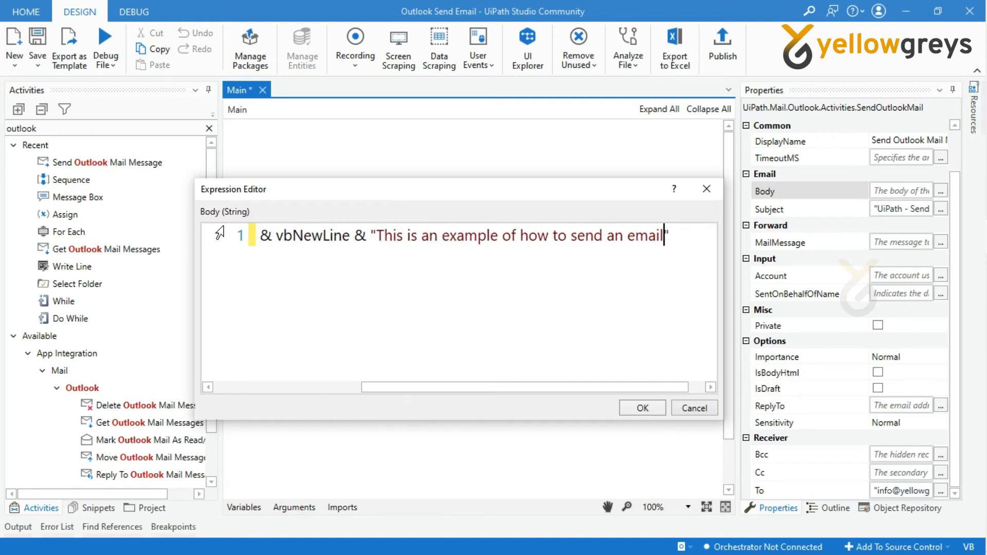
pyautogui.write('message from')
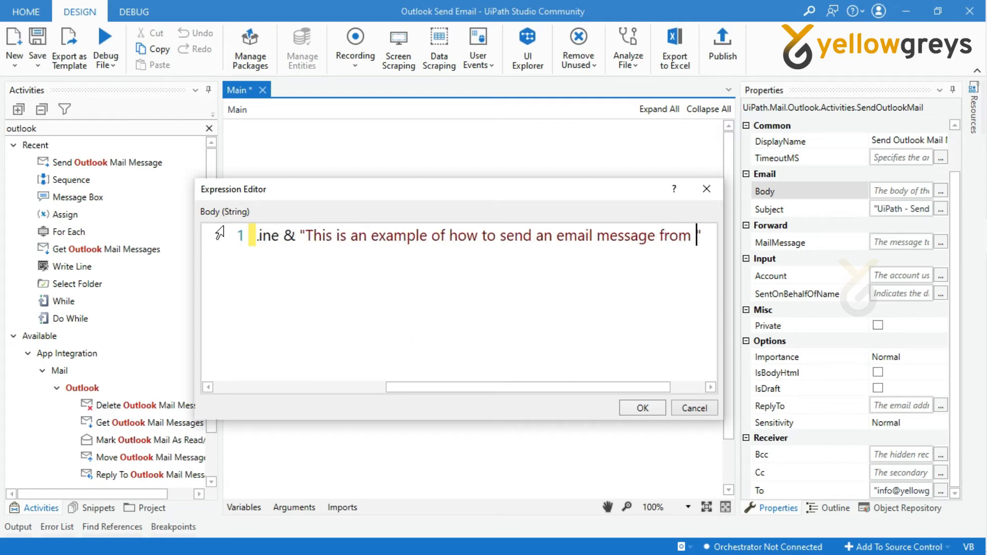
pyautogui.write('outlook')
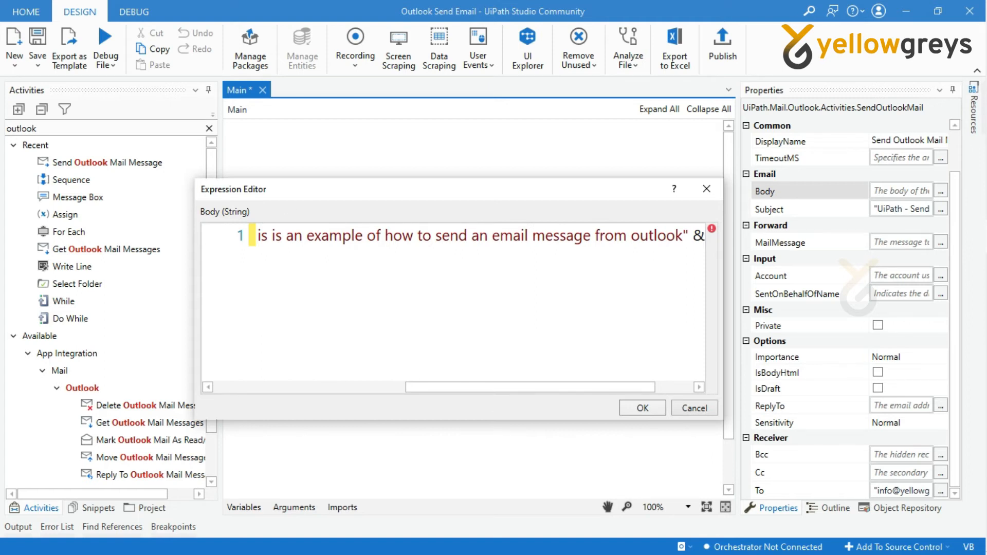
pyautogui.moveTo(249, 454)
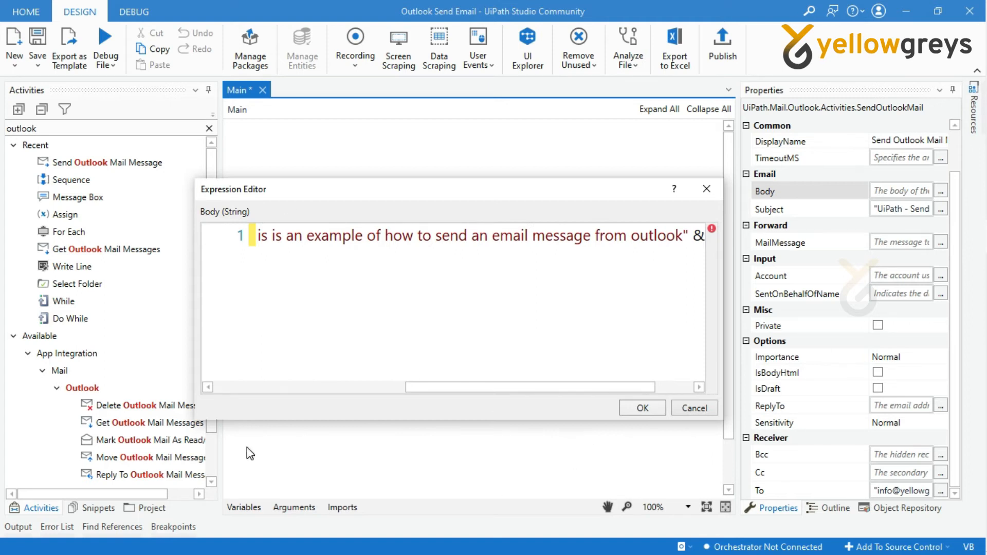
# Continue the Body with vbNewLine & vbNewLine & "Regards," & vbNewLine.
pyautogui.moveTo(409, 388); pyautogui.dragTo(519, 388)
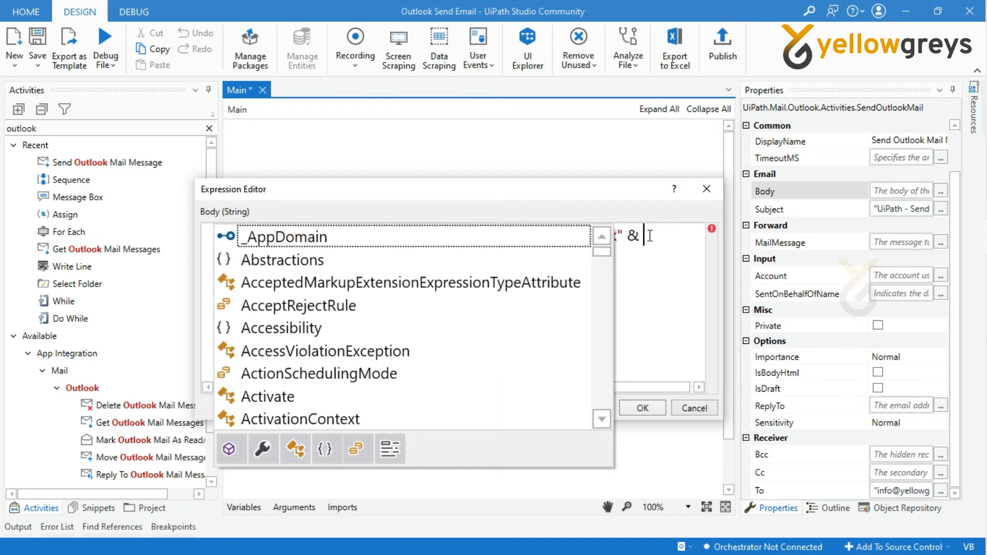
pyautogui.write('vbNewLine & vbNewLine')
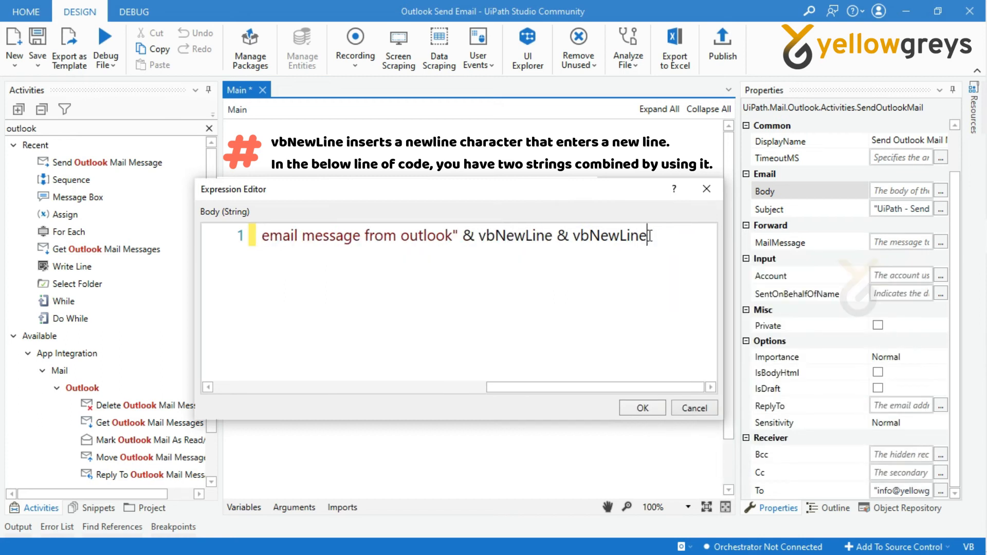
pyautogui.write('&')
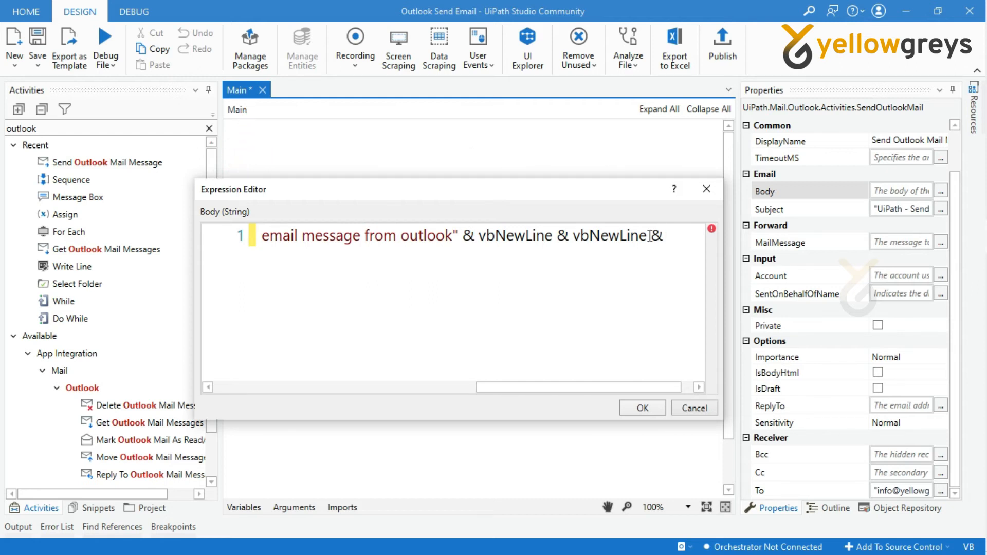
pyautogui.write('"Re"')
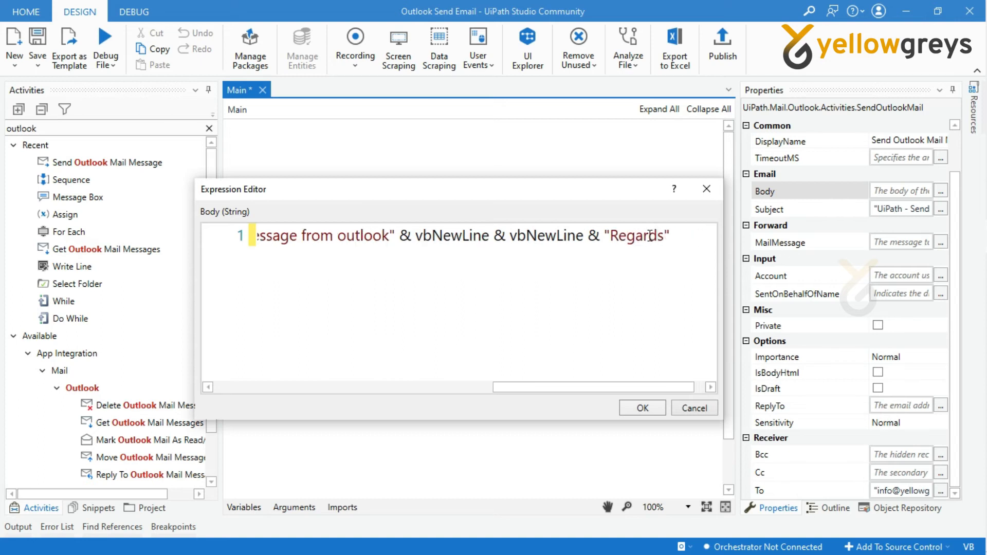
pyautogui.write(',')
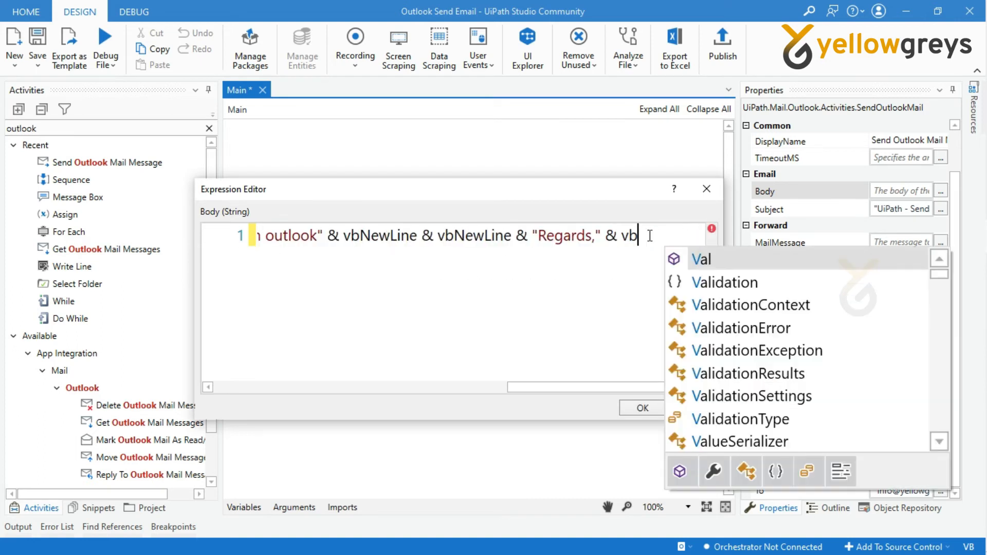
pyautogui.write('NewLine &')
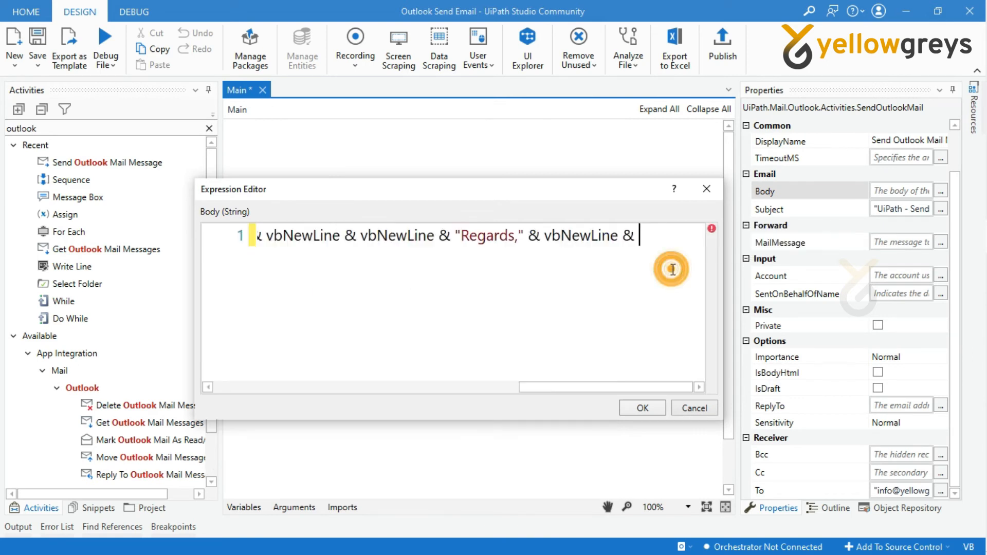
# End the Body expression with "Yellowgreys.com" on its own line.
pyautogui.write('""')
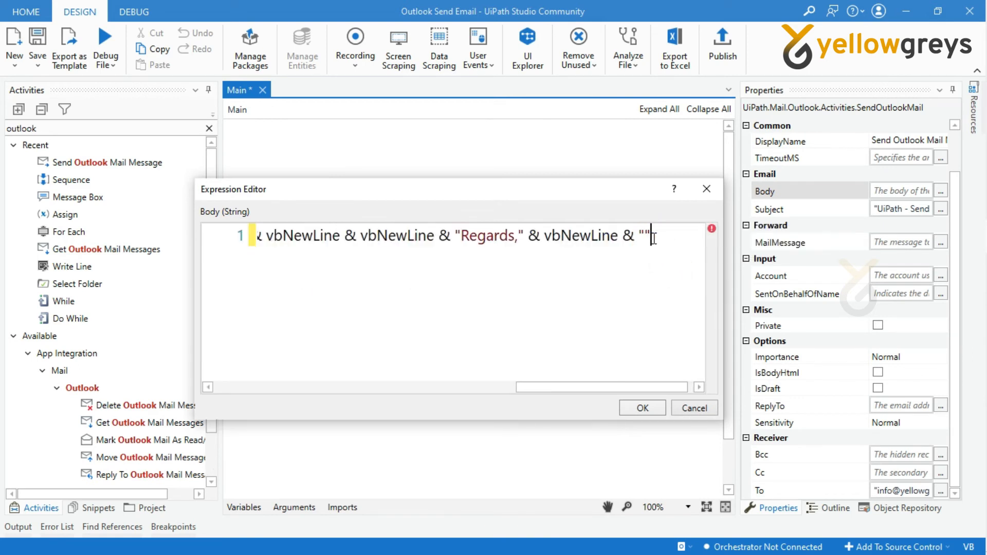
pyautogui.write('Y')
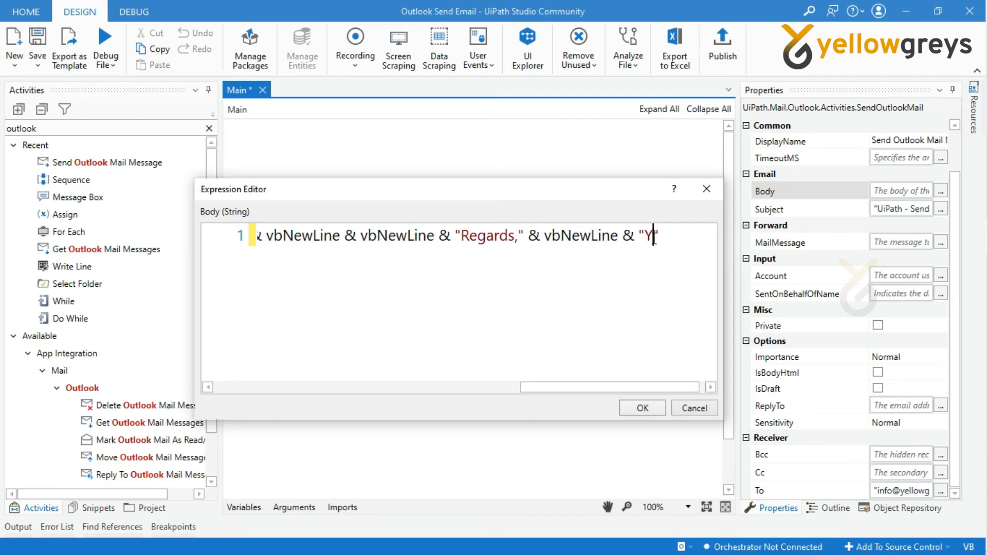
pyautogui.write('ello"')
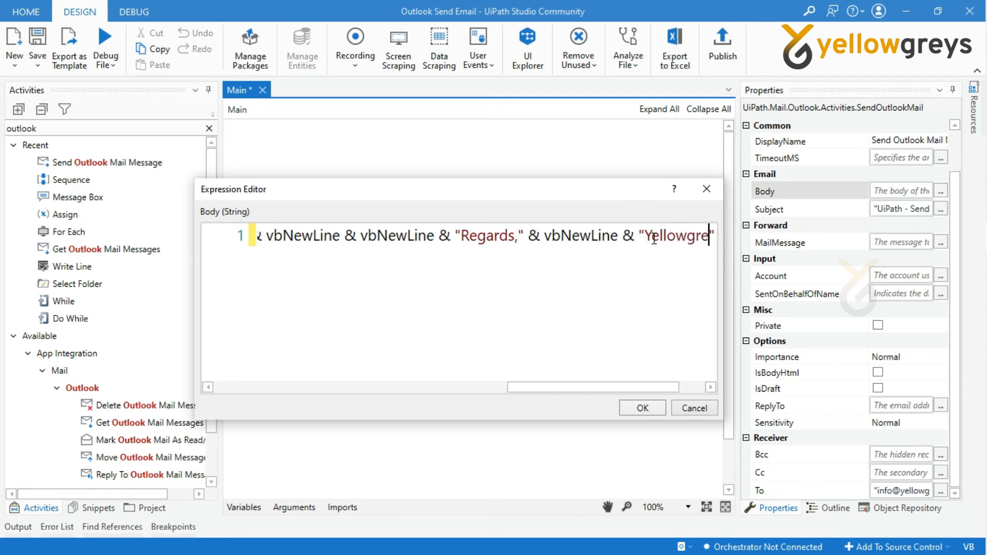
pyautogui.write('ys.com')
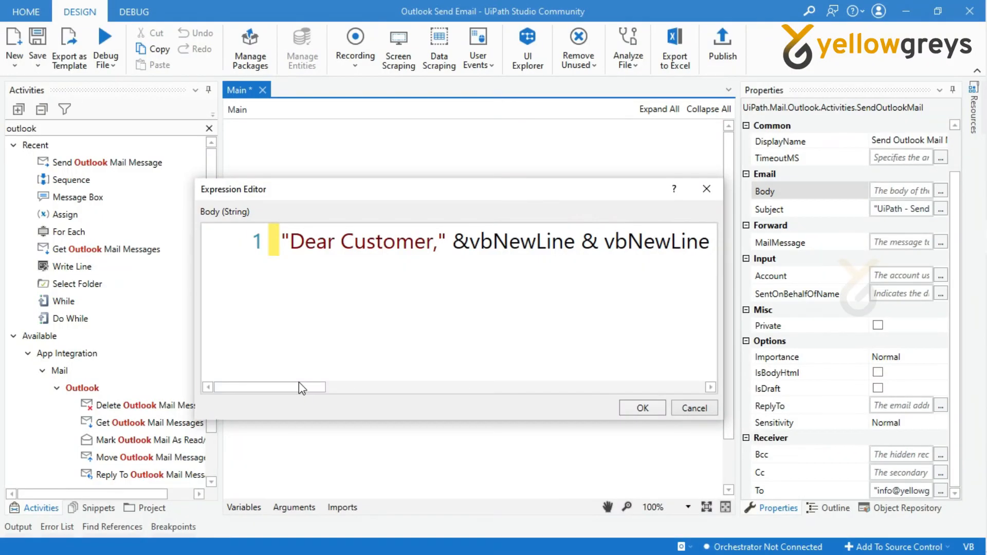
# Confirm the finished multi-line Body expression so To, Subject and Body are all filled.
pyautogui.moveTo(270, 387); pyautogui.dragTo(349, 387)
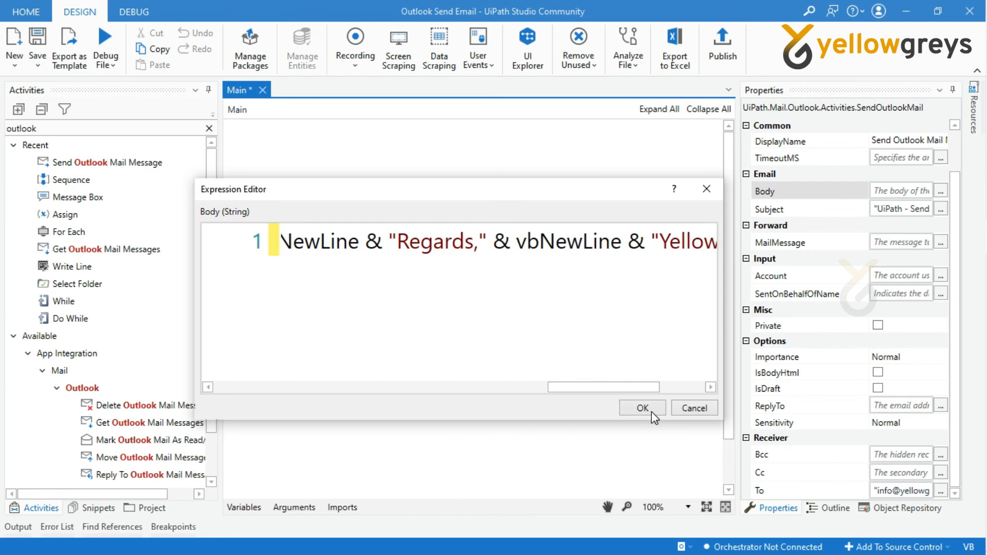
pyautogui.click(642, 407)
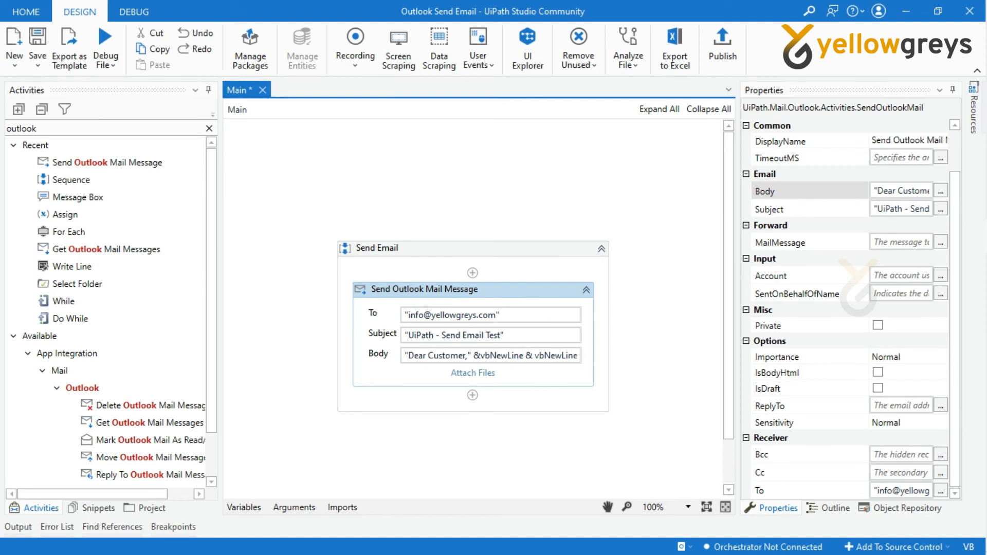
pyautogui.moveTo(431, 241)
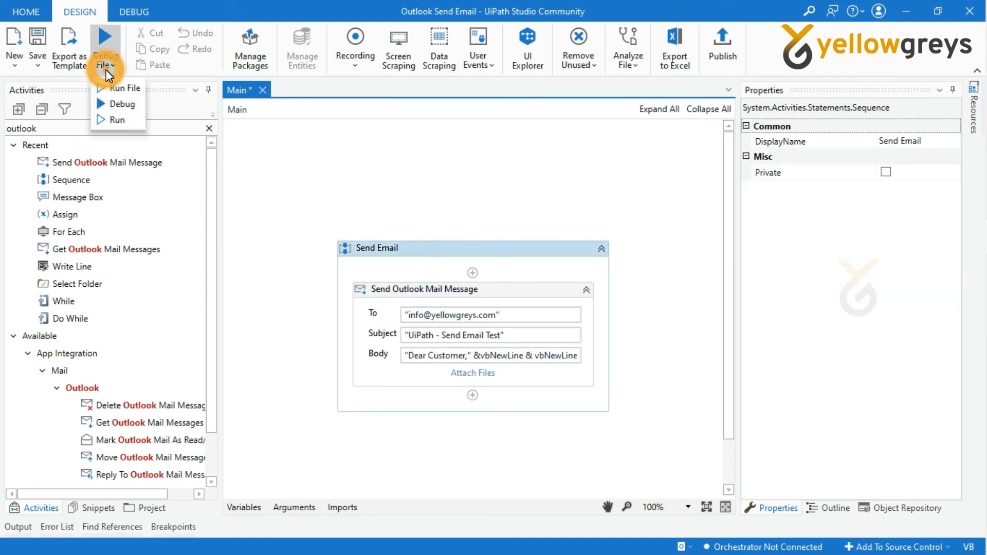
pyautogui.moveTo(114, 105)
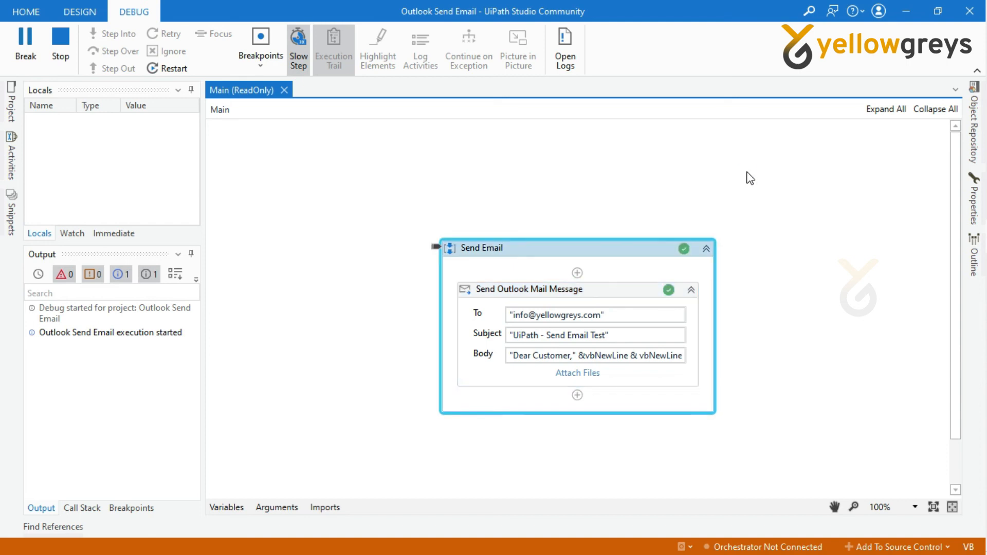
# Run the Send Email workflow in debug so both activities finish with green checks.
pyautogui.click(78, 12)
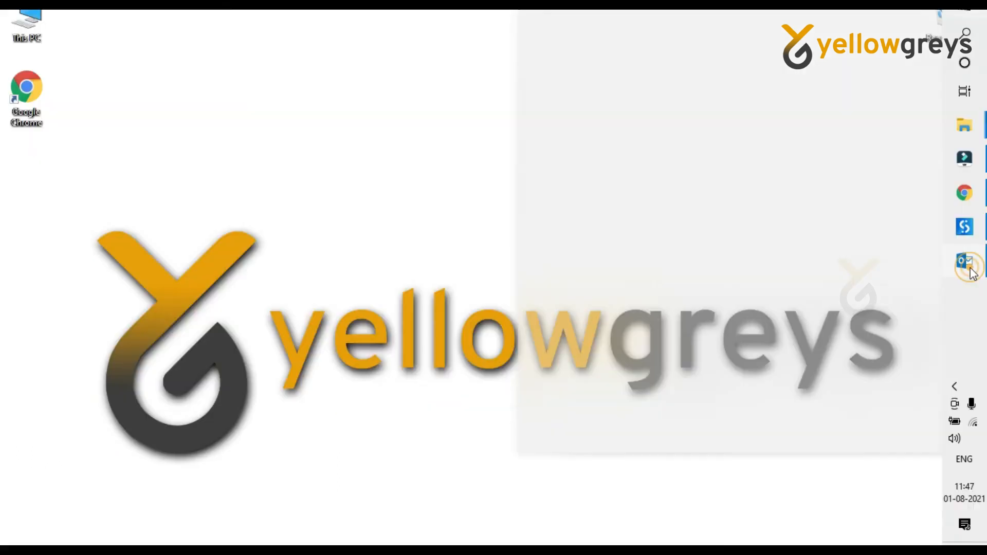
# Switch to Outlook Sent Items and highlight the body of the UiPath - Send Email Test message.
pyautogui.click(964, 265)
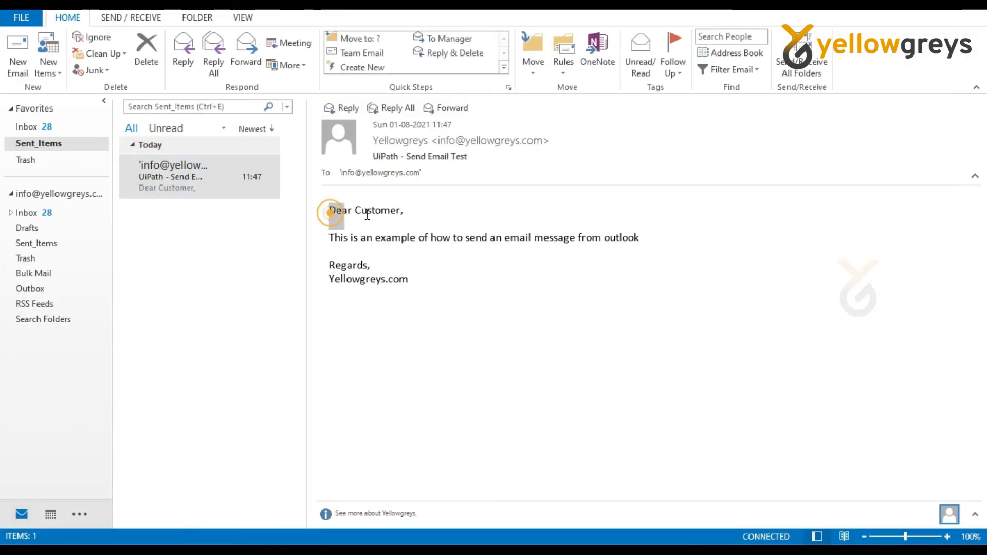
pyautogui.moveTo(330, 210); pyautogui.dragTo(409, 287)
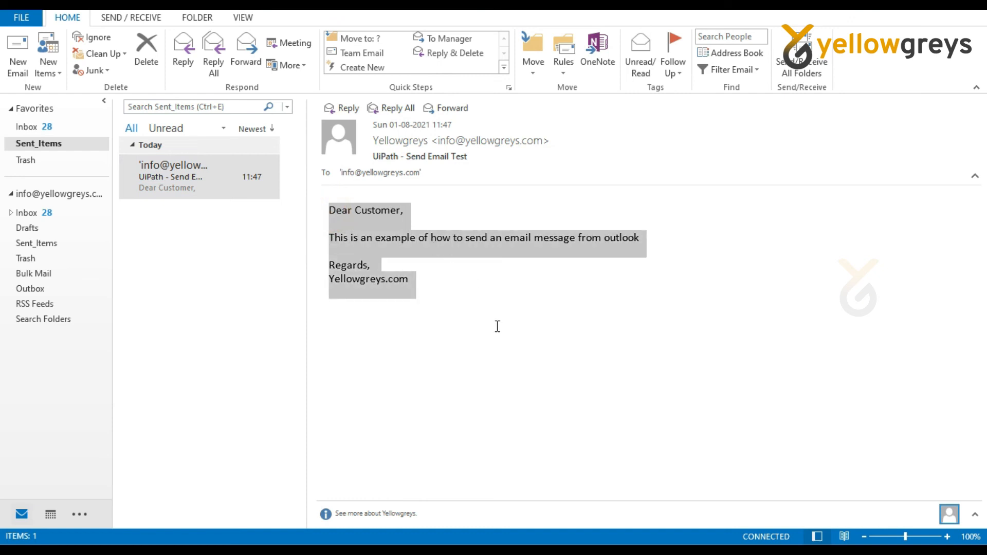